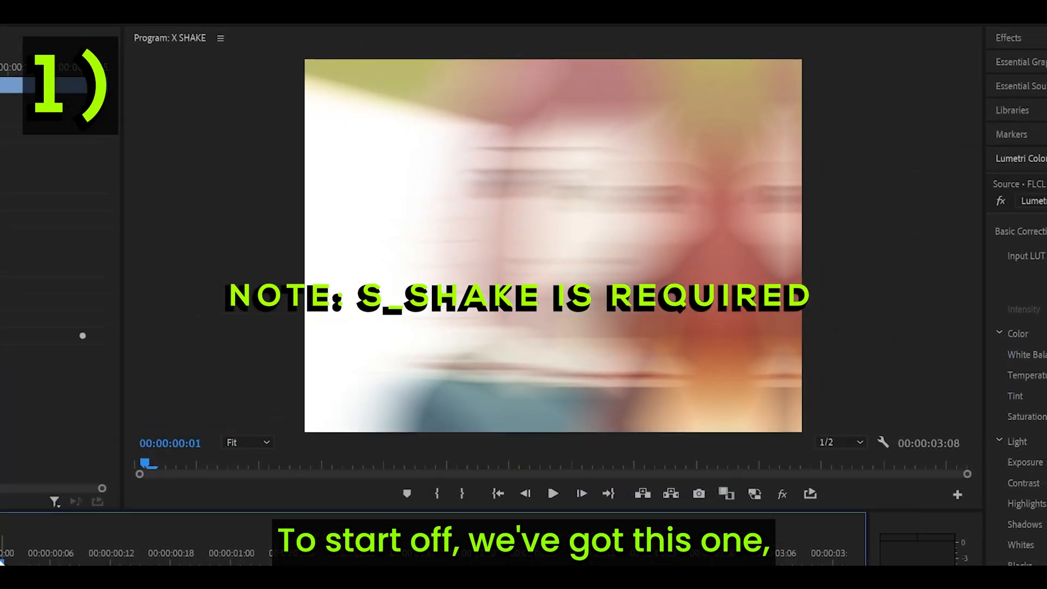
Ease the S_Shake Amplitude keyframe with Bezier interpolation so the curve settles at zero.
left_click(553, 494)
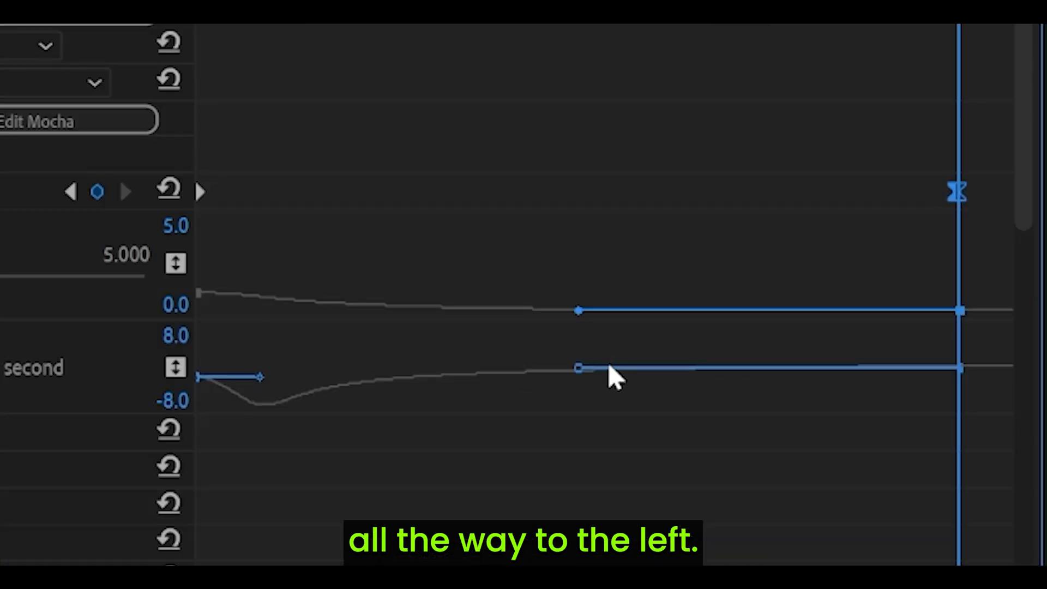
right_click(578, 382)
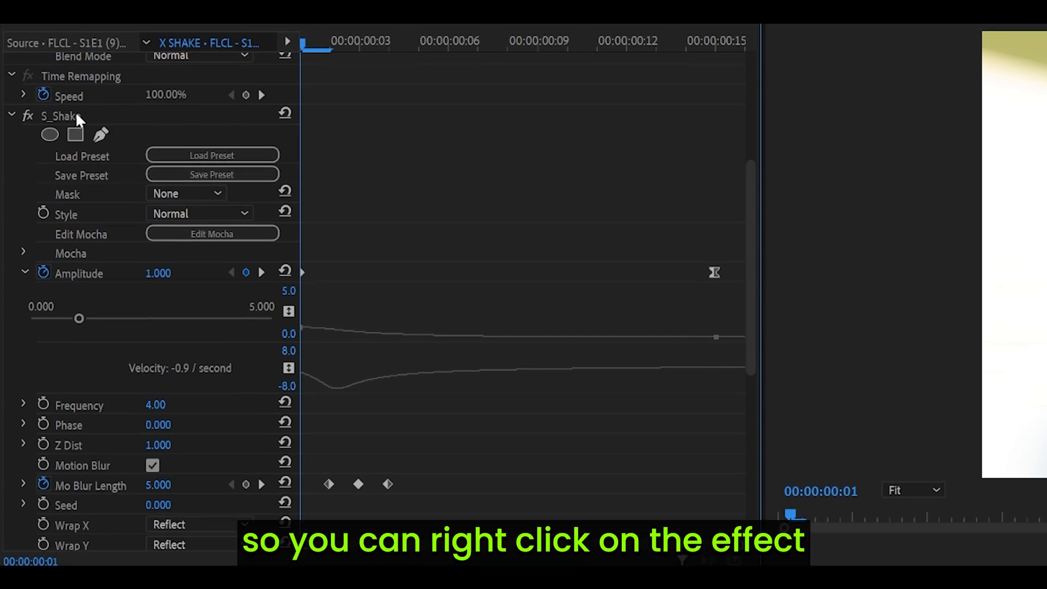
Save the eased S_Shake effect as a preset named 'S_Shake Preset'.
right_click(59, 113)
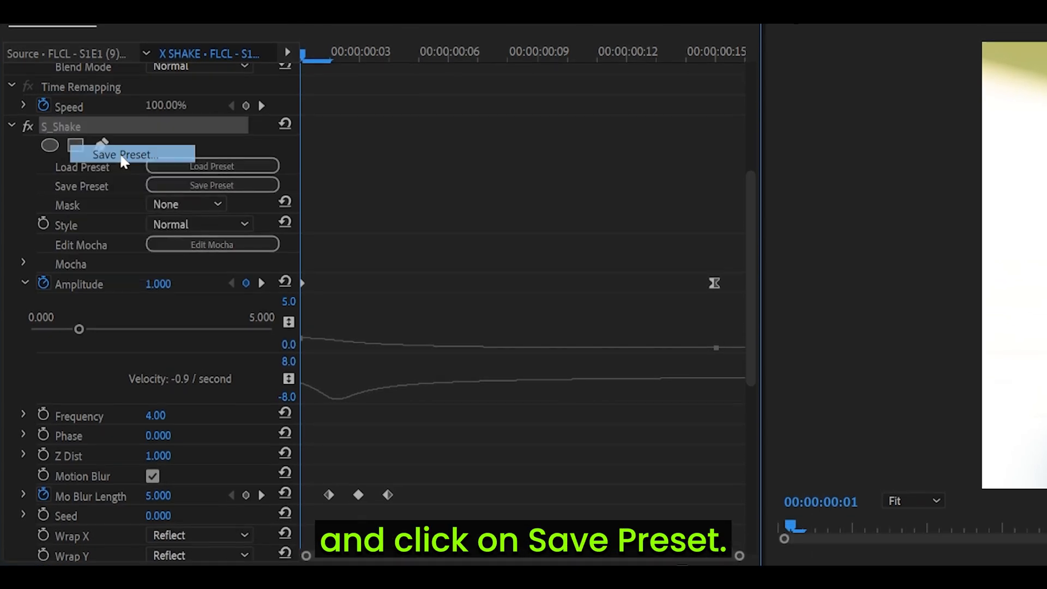
left_click(128, 154)
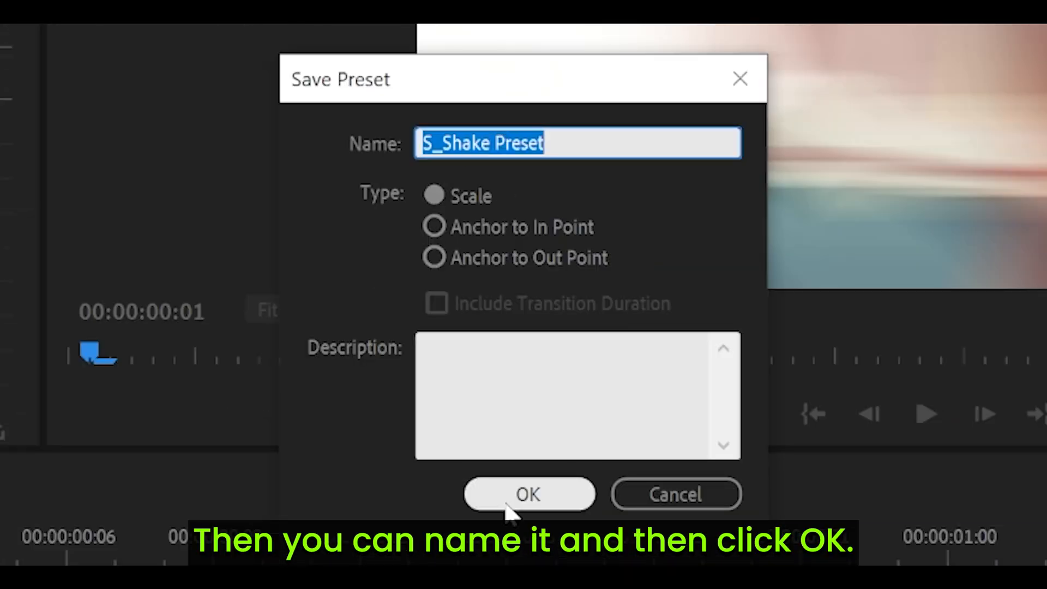
left_click(530, 508)
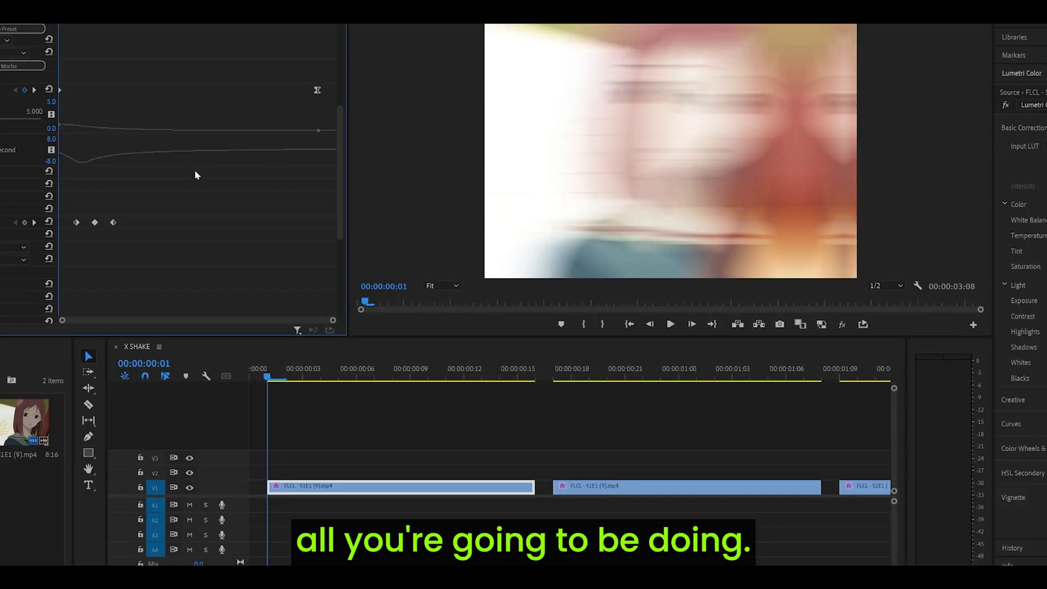
left_click(221, 247)
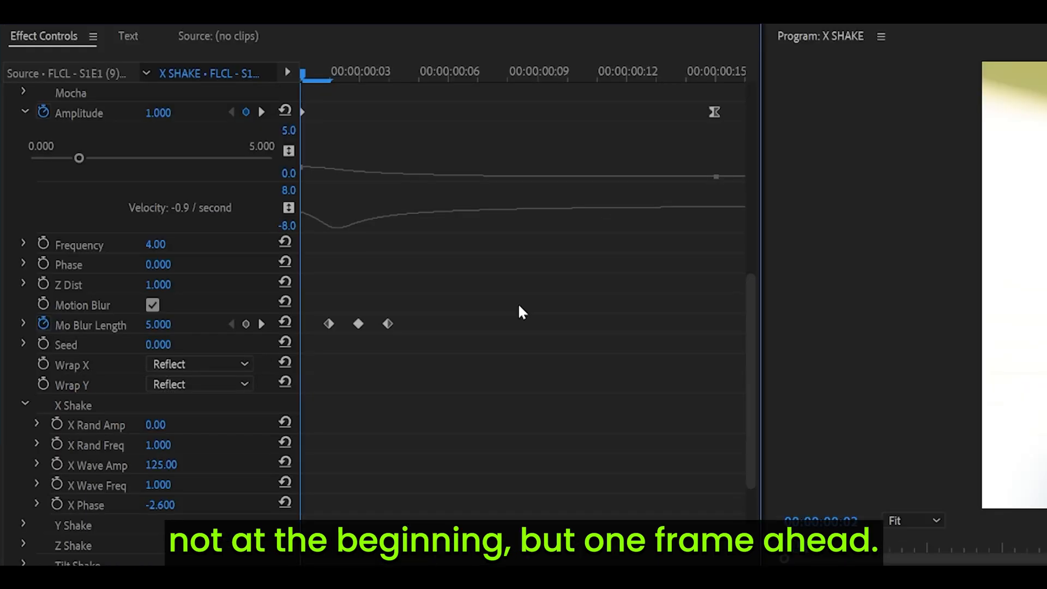
left_click(328, 72)
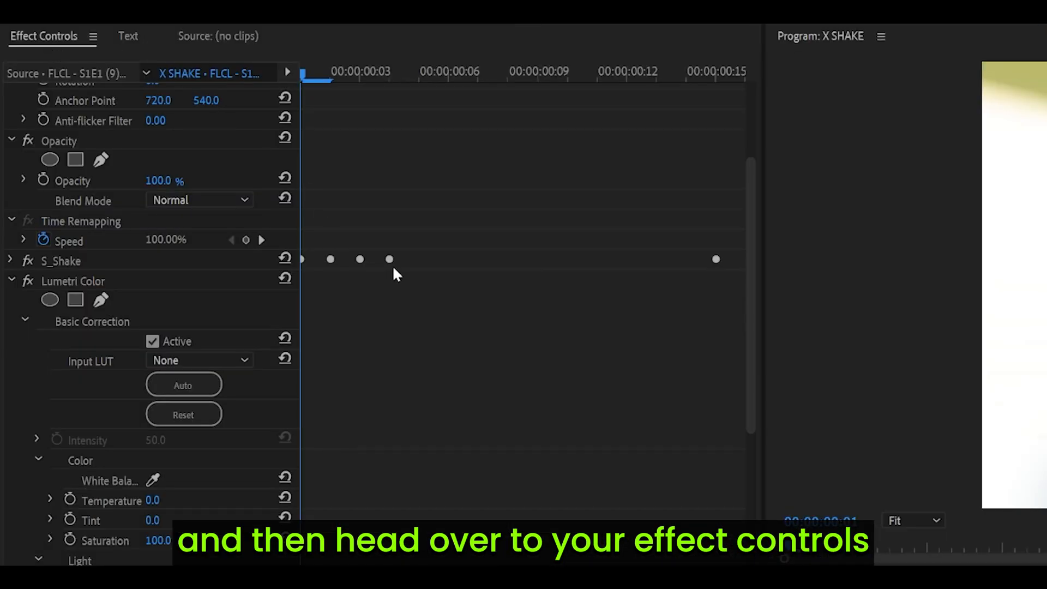
Ease the Lumetri Exposure keyframes (3.0 to 0) with Bezier interpolation.
scroll("down", 3)
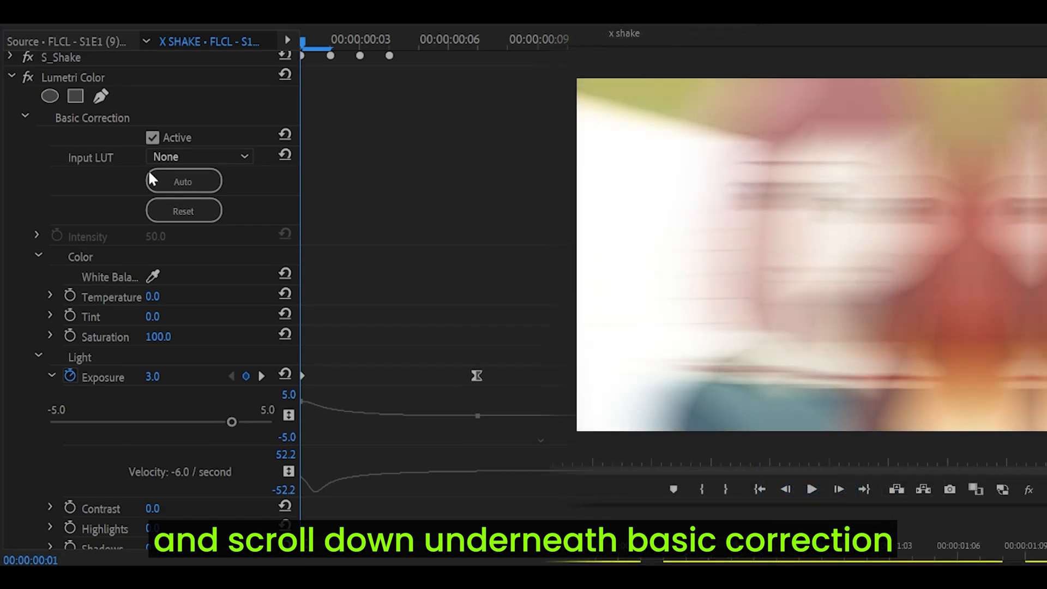
scroll("down", 3)
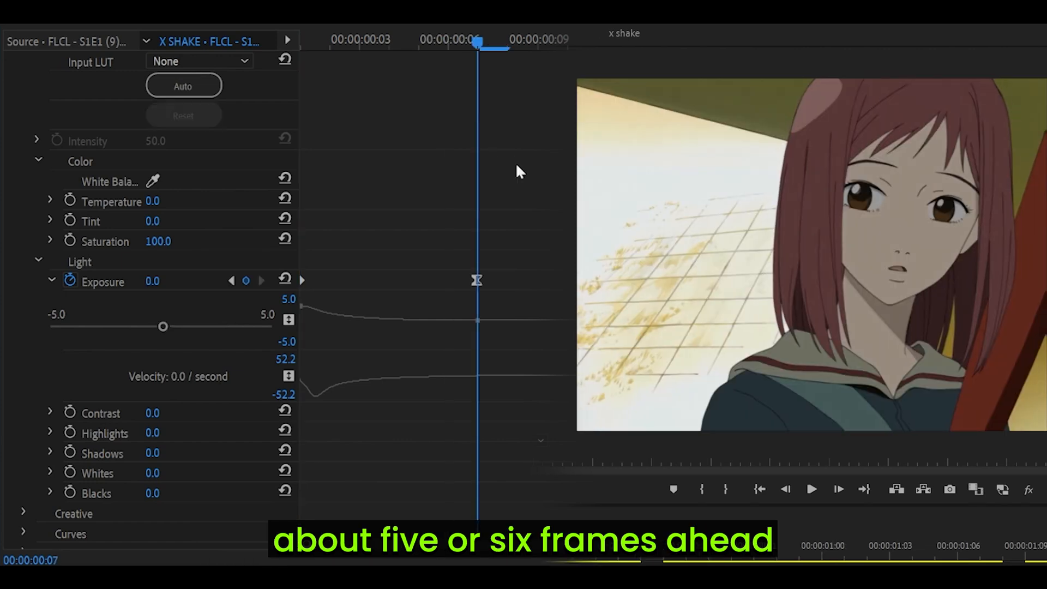
mouse_move(434, 298)
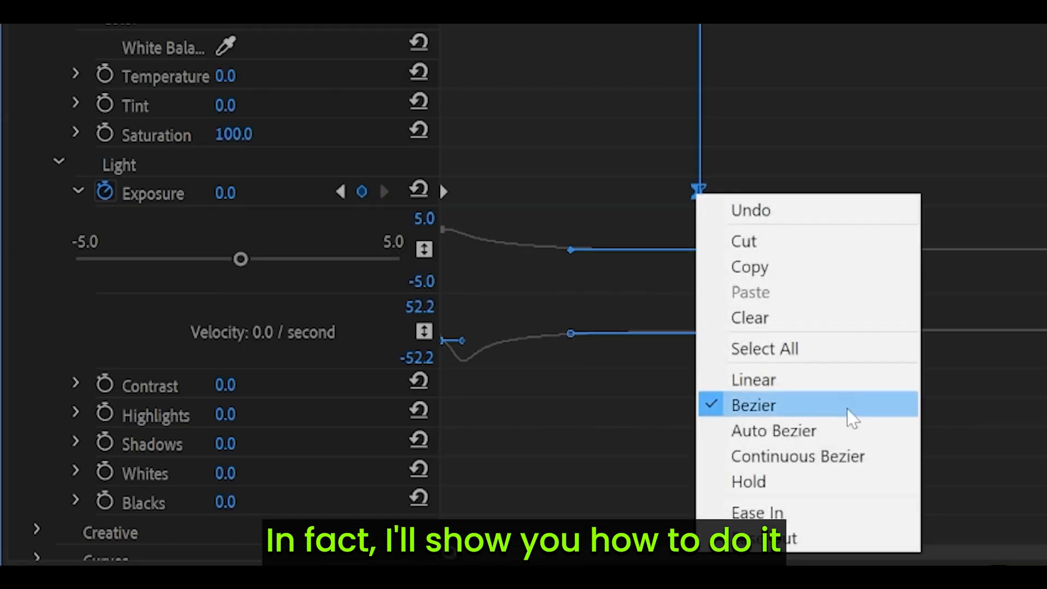
left_click(753, 380)
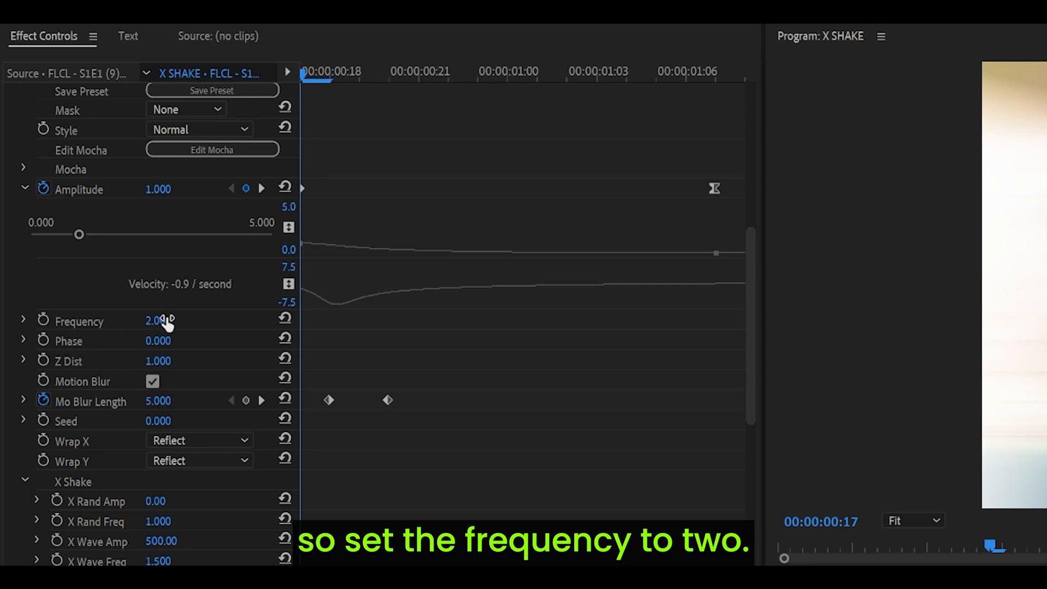
Reach the second clip's S_Shake settings for frequency 2 and X Shake wave amplitude 500.
scroll("down", 3)
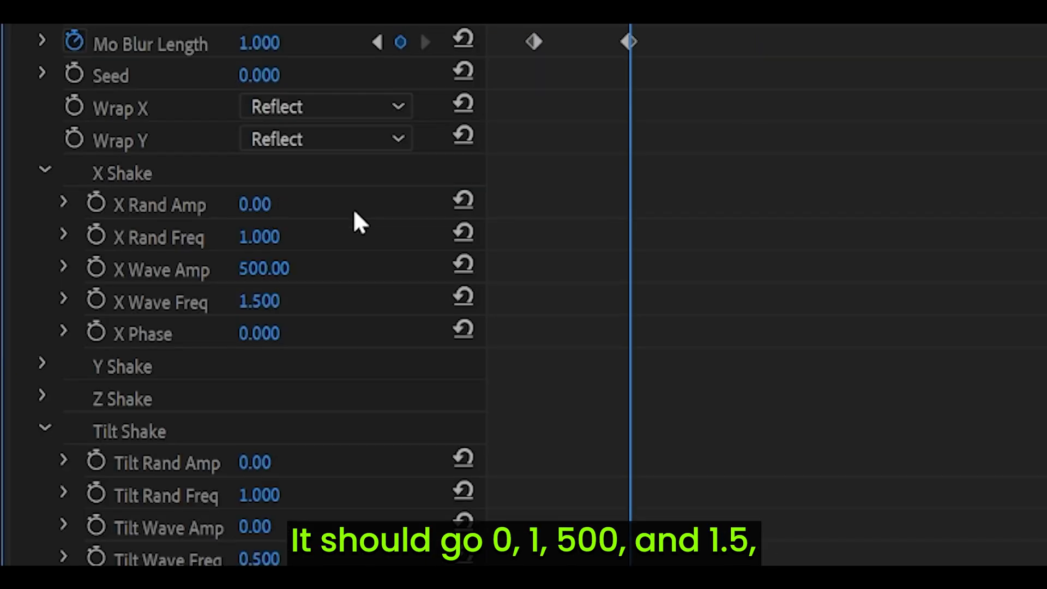
mouse_move(291, 313)
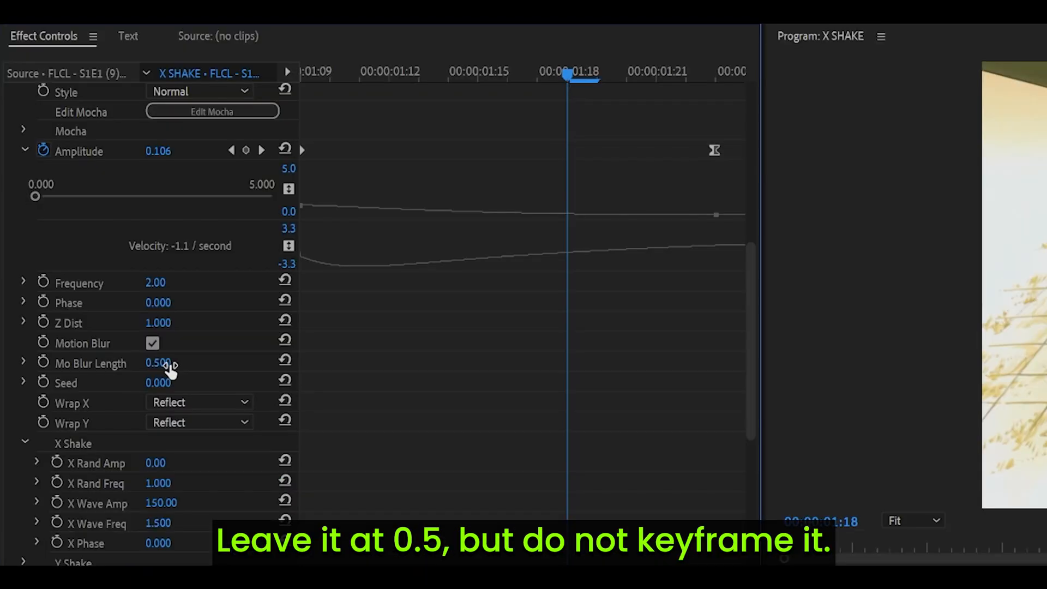
mouse_move(388, 331)
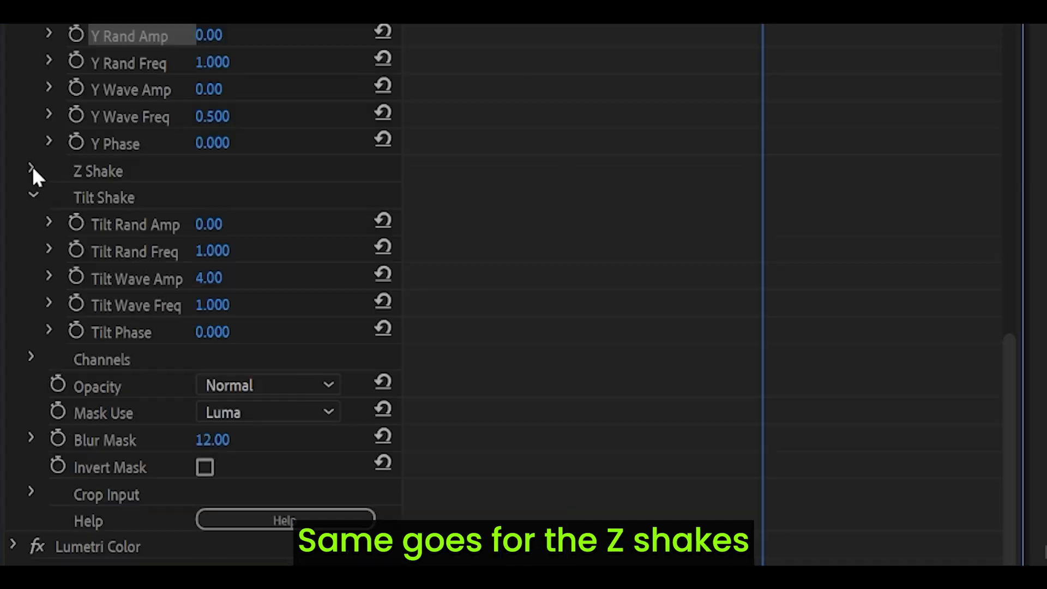
Reveal the third clip's Z Shake settings alongside X wave amplitude 150 and tilt amplitude 4.
left_click(34, 170)
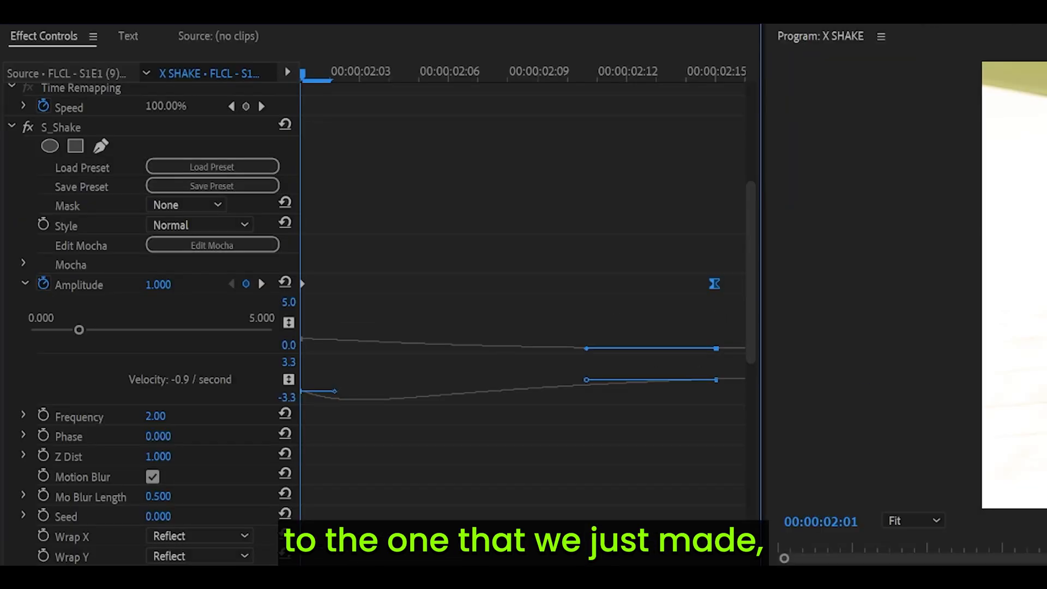
Ease the fourth clip's Amplitude keyframes before setting X wave 150, Z wave 75, tilt wave 5.
right_click(714, 284)
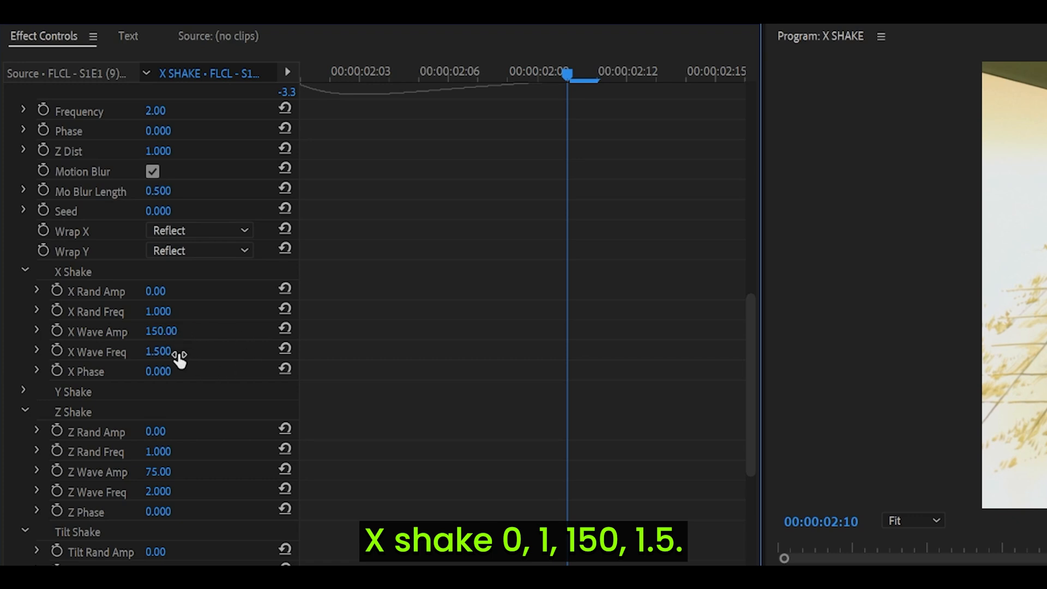
scroll("down", 3)
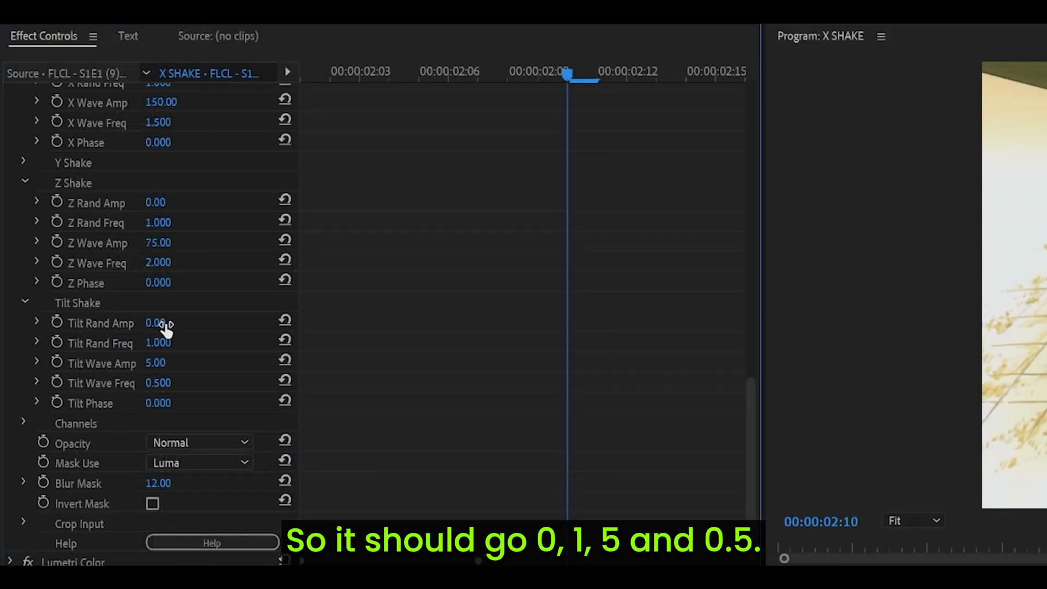
mouse_move(173, 395)
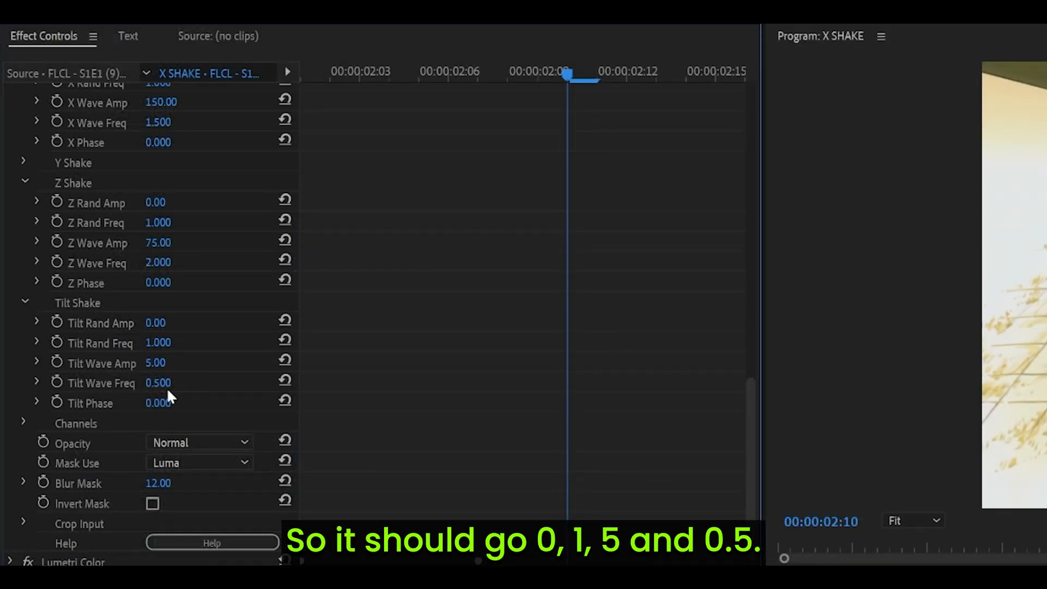